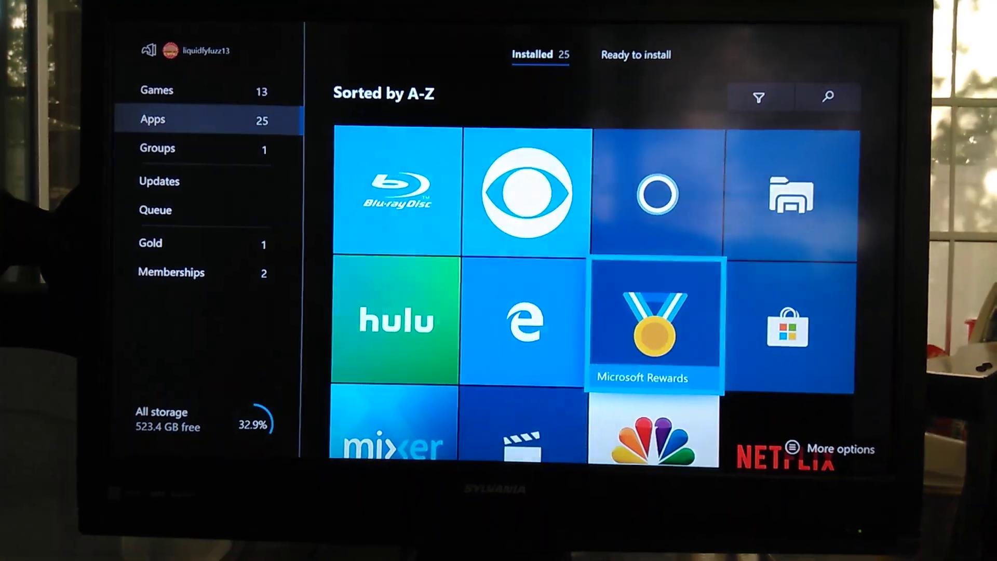
- Launch Microsoft Rewards from the Apps list so its Redeem catalog and point balance show
{"action": "left_click", "coordinate": [650, 321]}
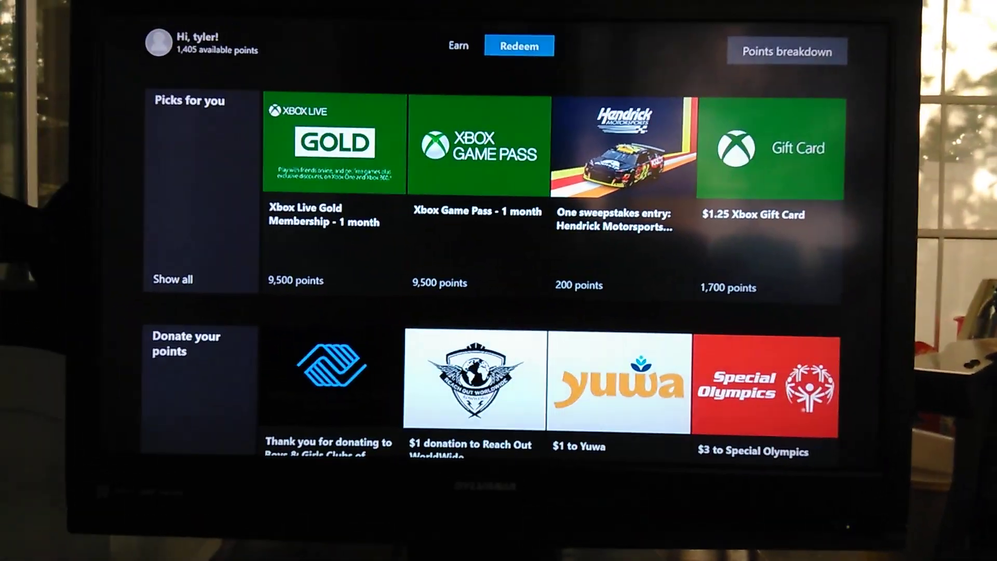
- From the Earn section, show all quests: Rewards Weekly Set, Madden NFL 20 and Mixer HypeZone Tour
{"action": "left_click", "coordinate": [458, 45]}
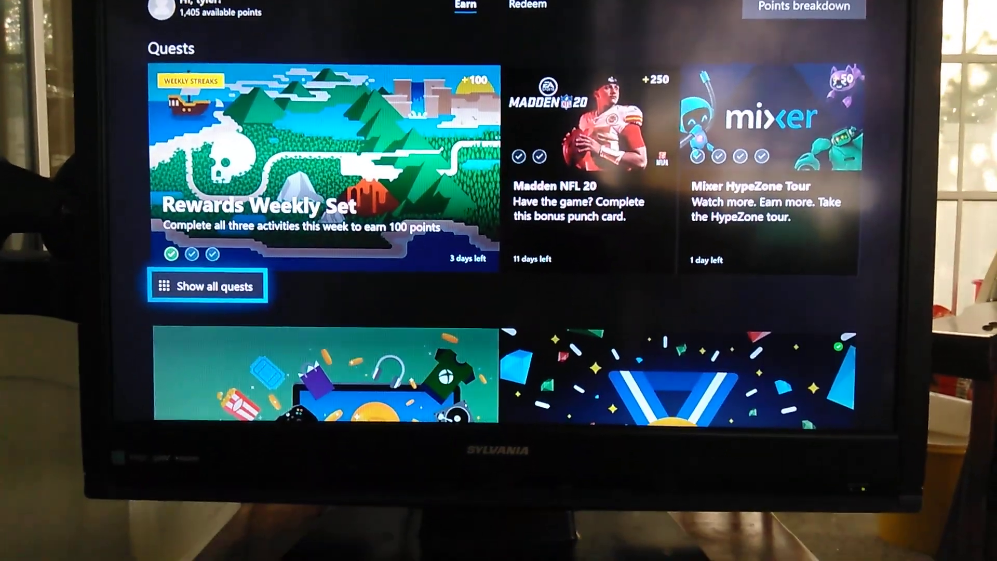
{"action": "scroll", "scroll_direction": "down", "scroll_amount": 3}
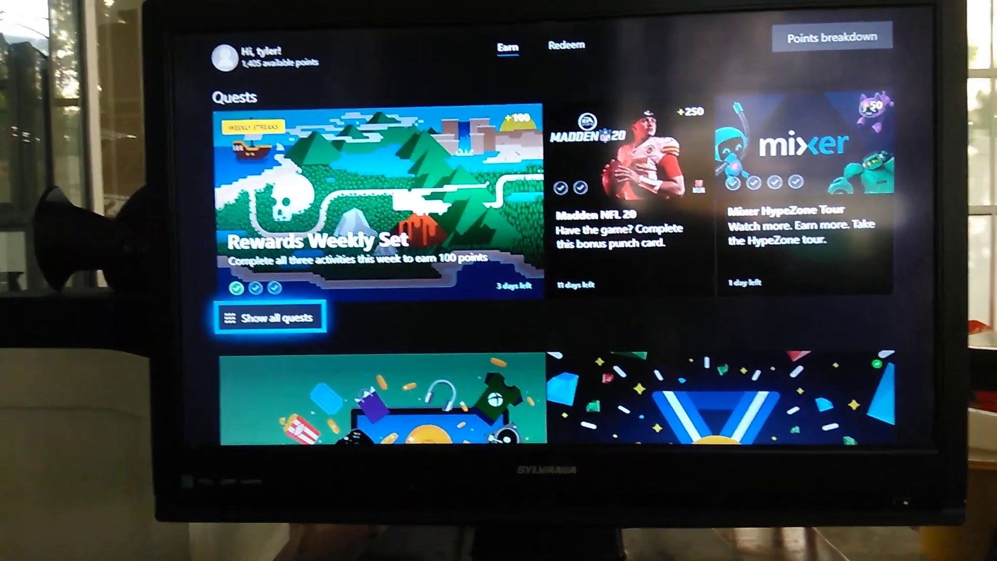
{"action": "left_click", "coordinate": [270, 317]}
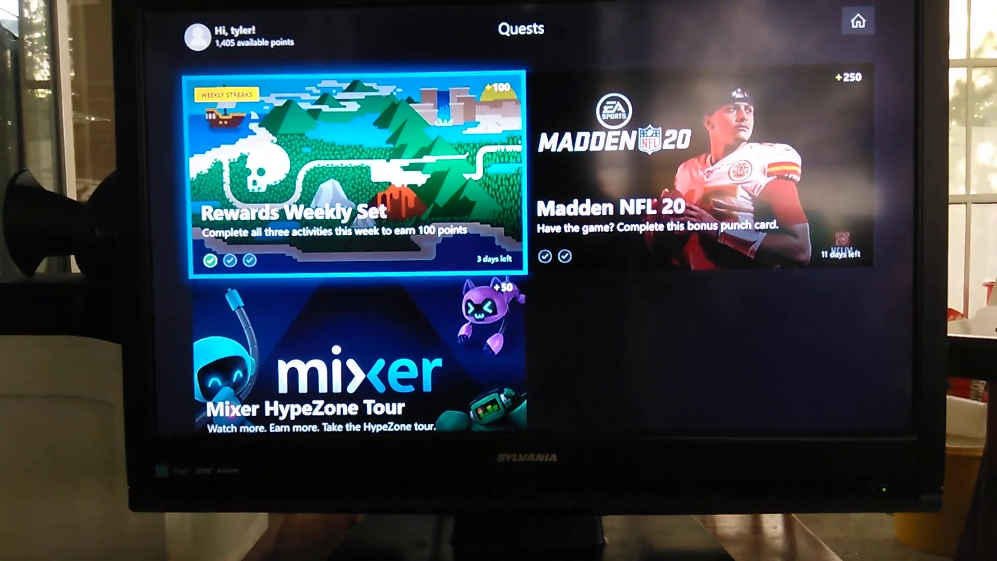